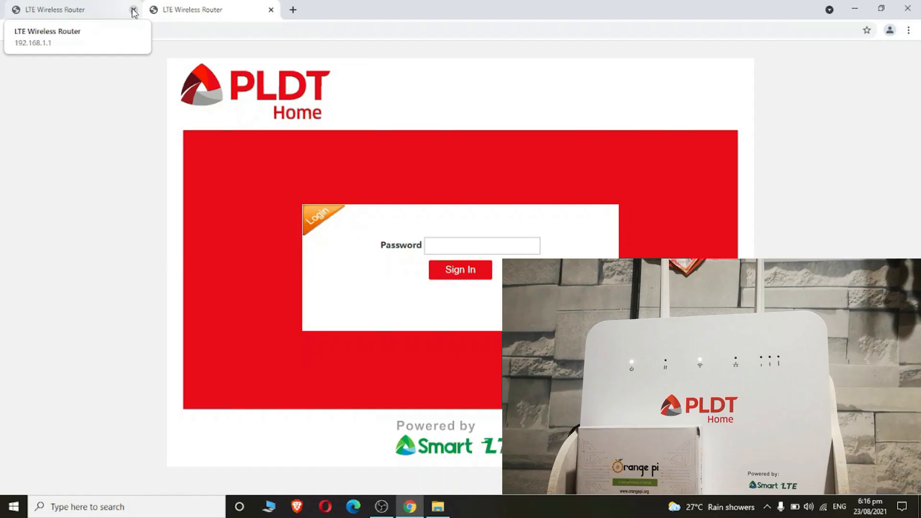
# Close the duplicate LTE Wireless Router tab and sign in with the admin password
pyautogui.click(133, 13)
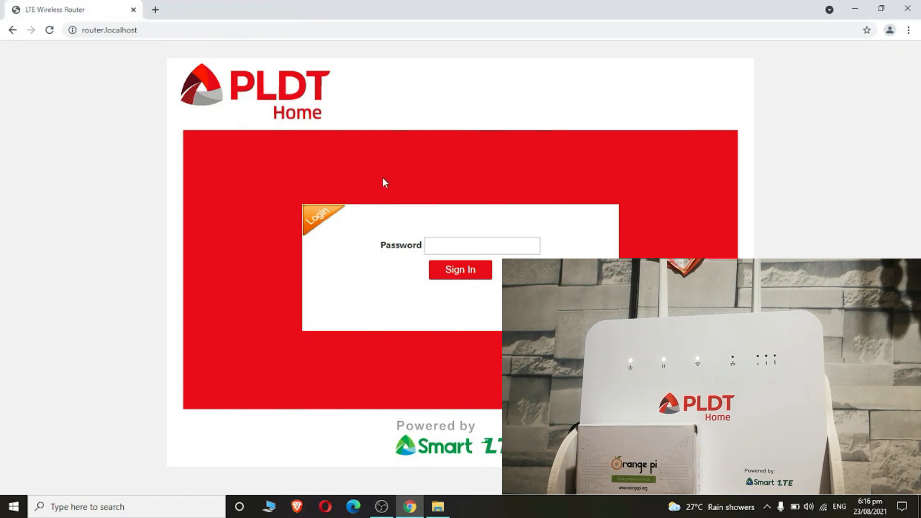
pyautogui.click(482, 245)
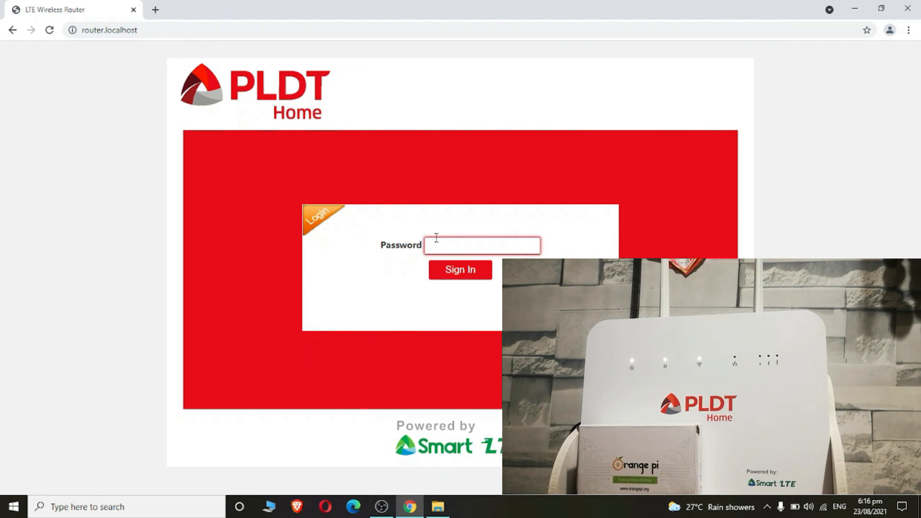
pyautogui.write('password')
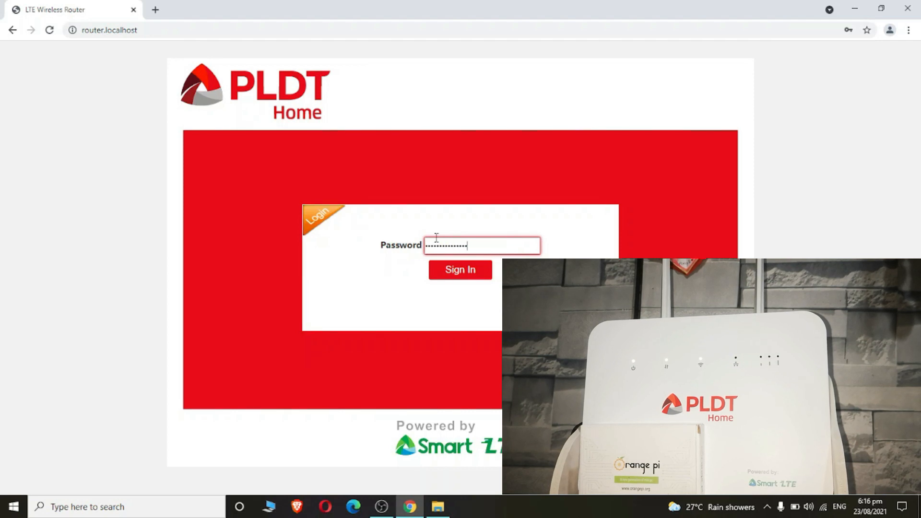
pyautogui.click(460, 270)
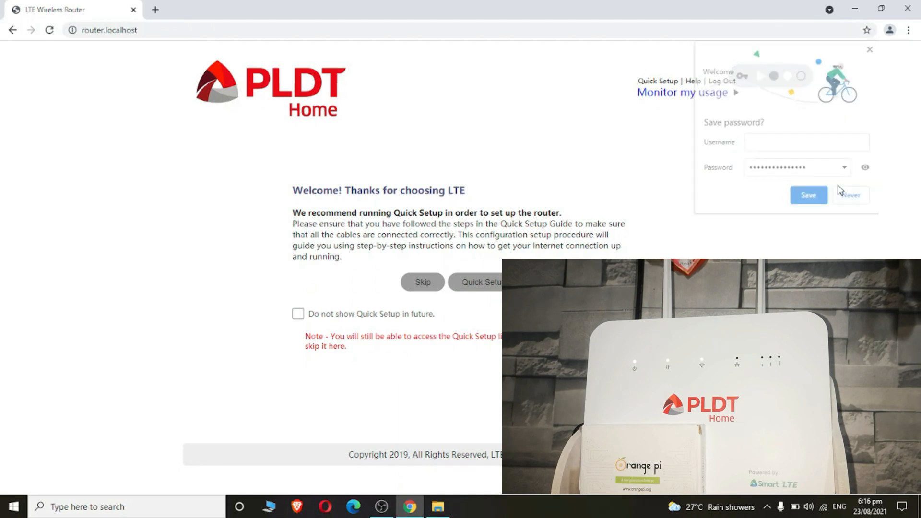
# Dismiss the save-password prompt and skip Quick Setup to reach the Dashboard
pyautogui.rightClick(300, 320)
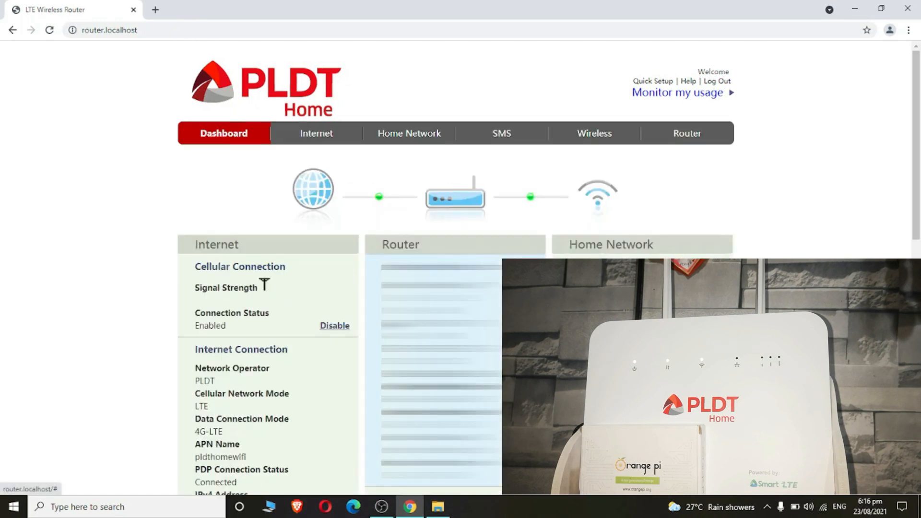
pyautogui.moveTo(270, 298)
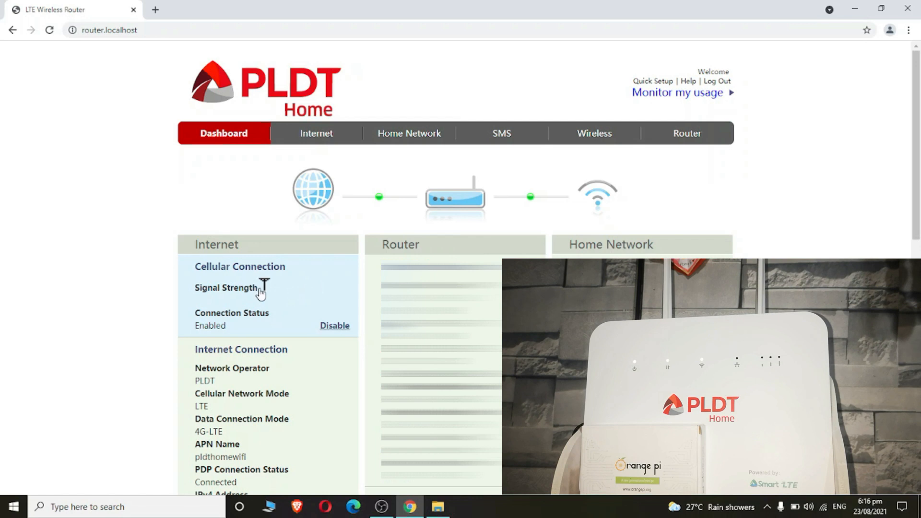
pyautogui.moveTo(249, 295)
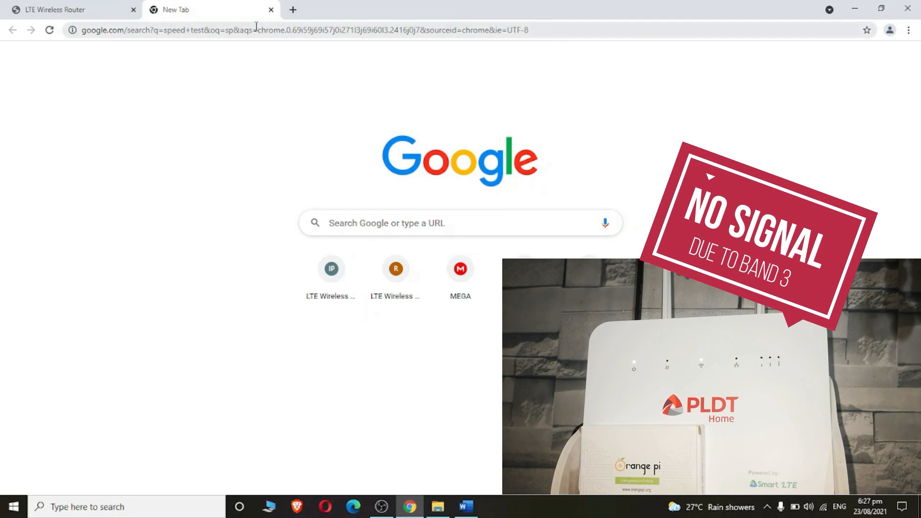
# Search Google for 'speed test' and open the Speedtest by Ookla result
pyautogui.click(299, 30)
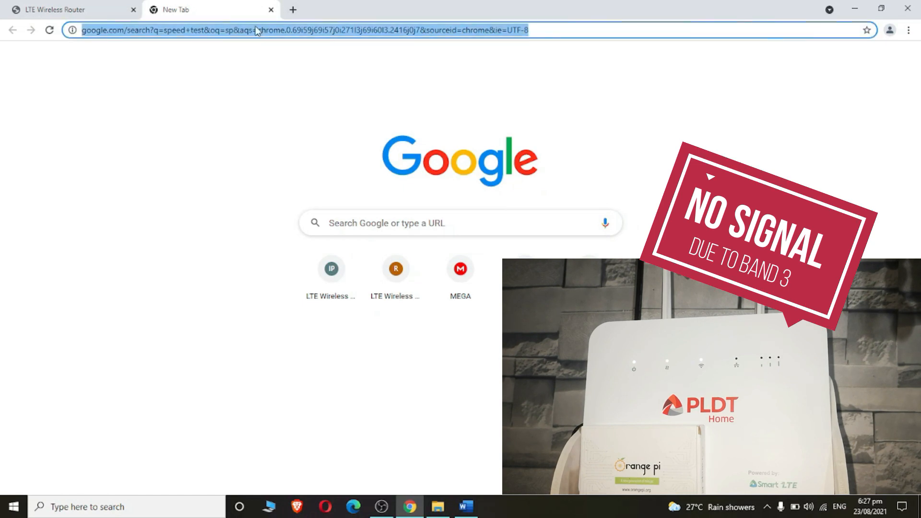
pyautogui.press('Enter')
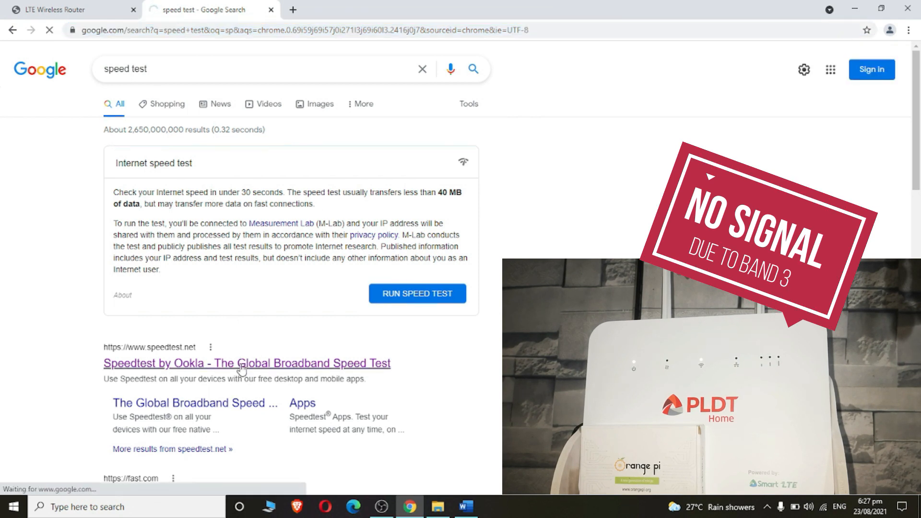
pyautogui.click(246, 363)
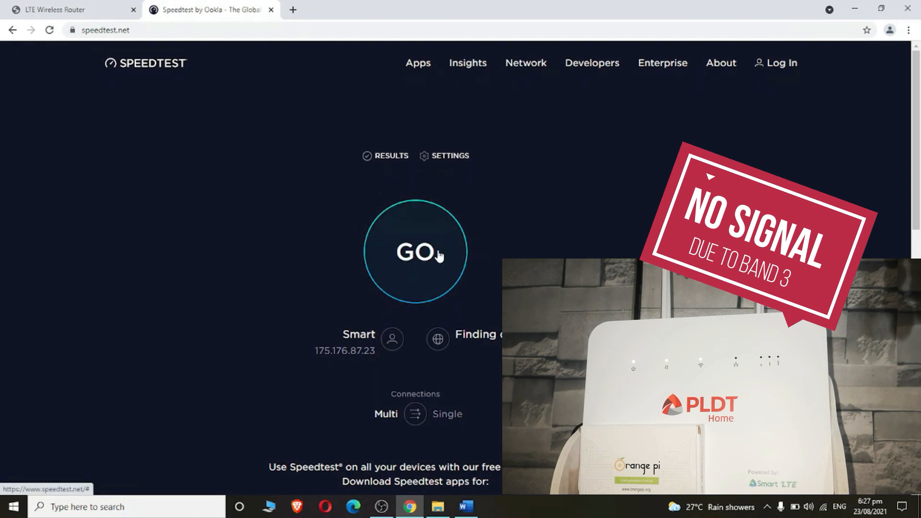
# Start a Speedtest run, then reload the page when it stalls on Connecting
pyautogui.click(415, 251)
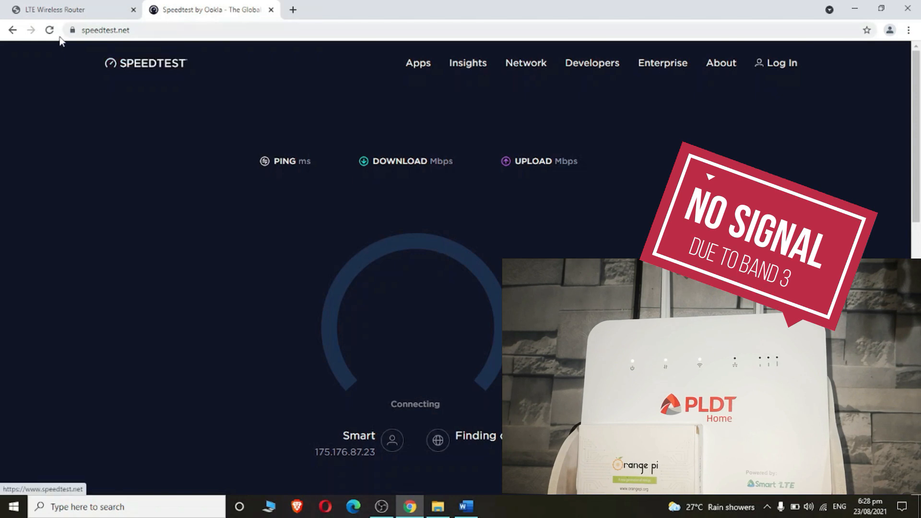
pyautogui.click(50, 30)
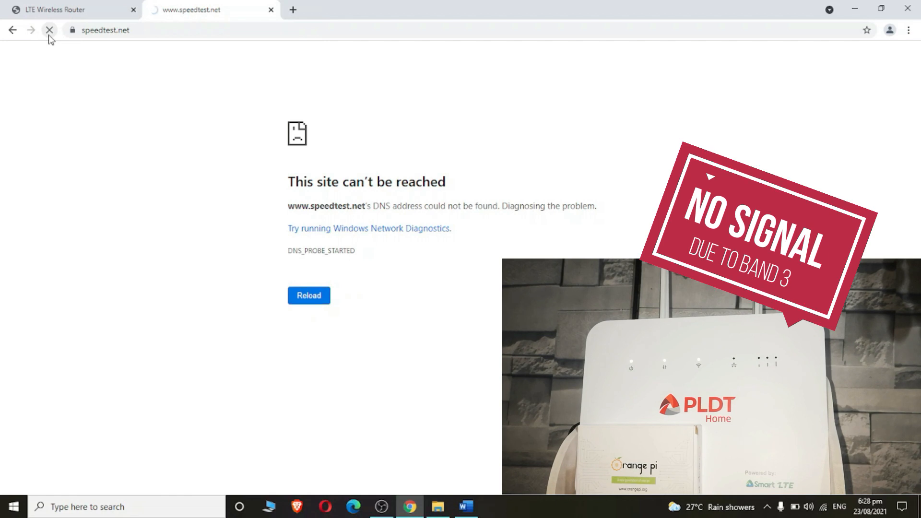
# Retry loading speedtest.net, which shows a No internet error
pyautogui.click(50, 29)
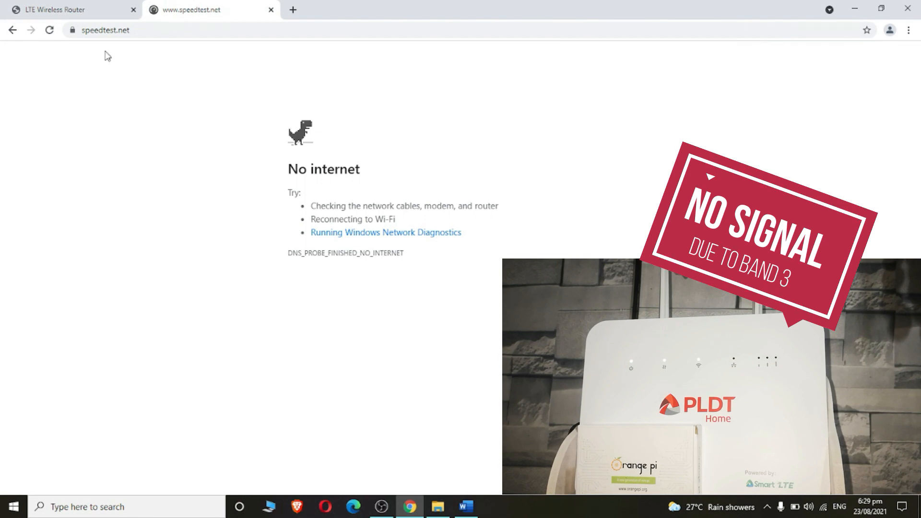
pyautogui.moveTo(341, 146)
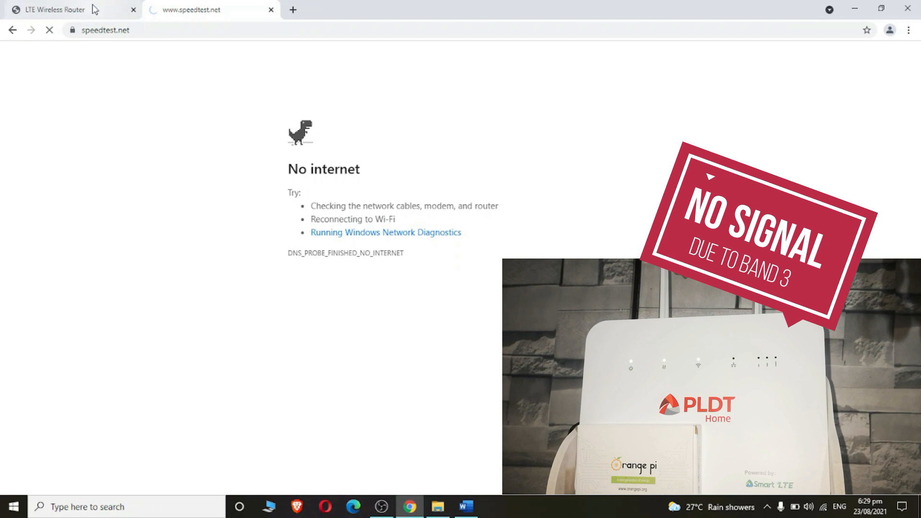
# Refresh the router Dashboard to check signal bars and band 28, then return to Speedtest
pyautogui.click(65, 10)
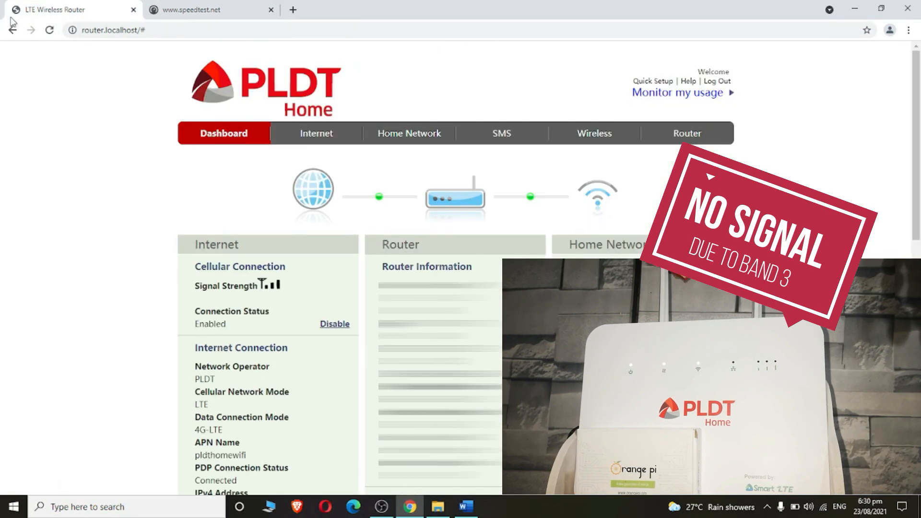
pyautogui.click(49, 30)
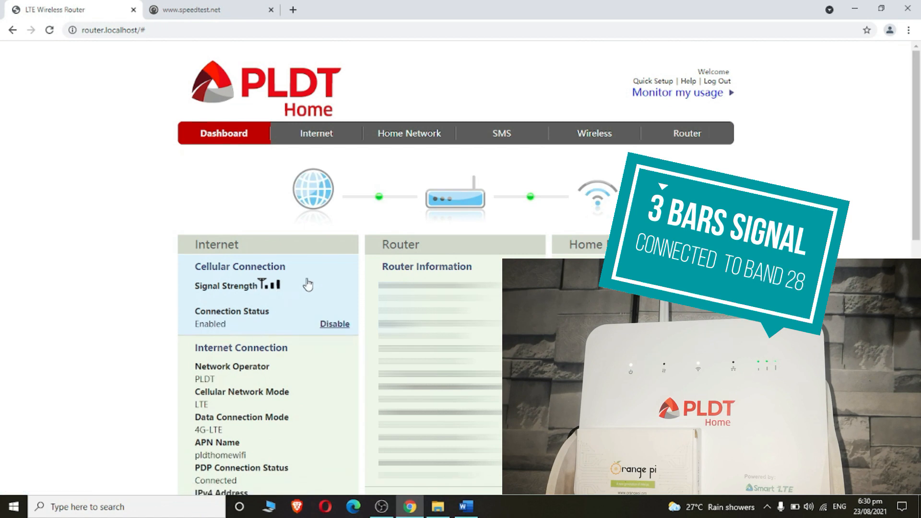
pyautogui.scroll(-3)
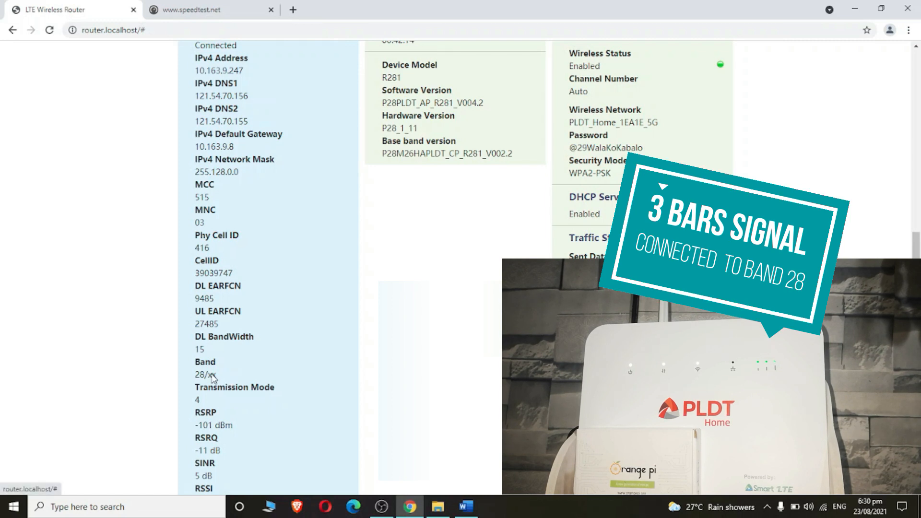
pyautogui.click(208, 10)
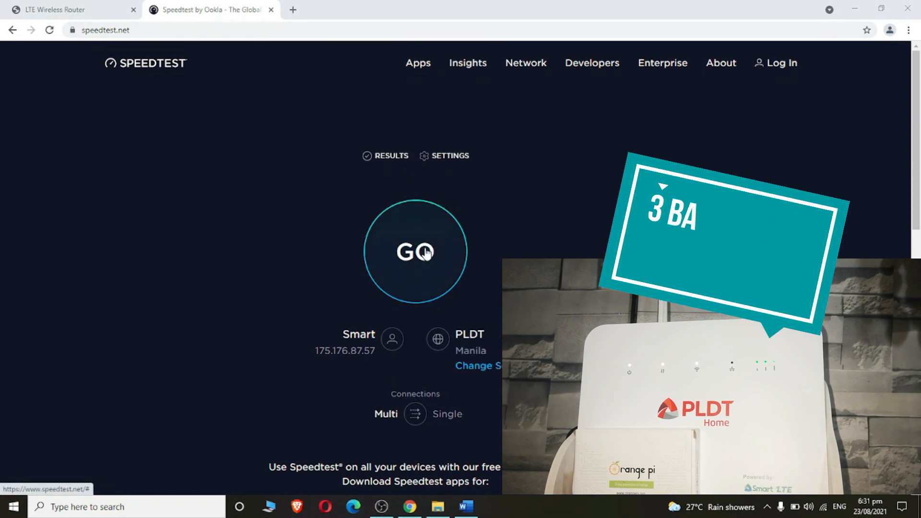
# Run a speed test on the PLDT Manila server, measuring a 57 ms ping
pyautogui.click(415, 252)
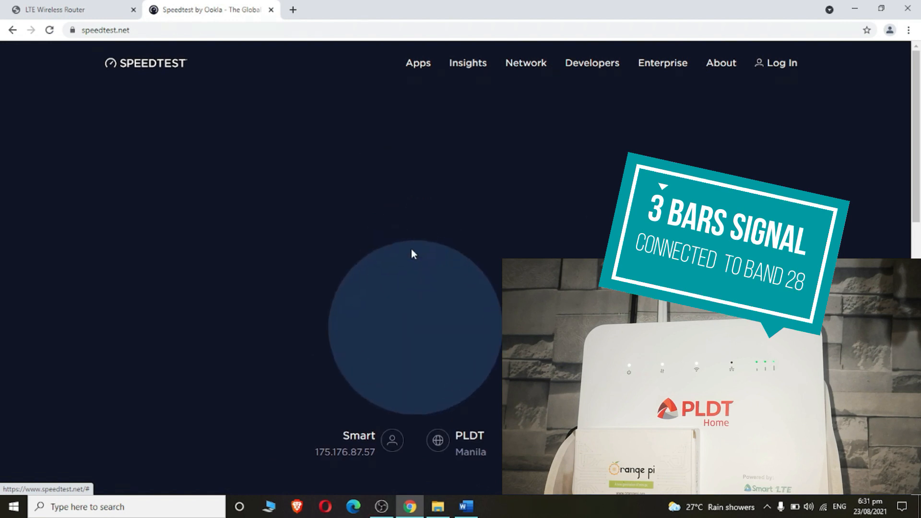
pyautogui.click(414, 323)
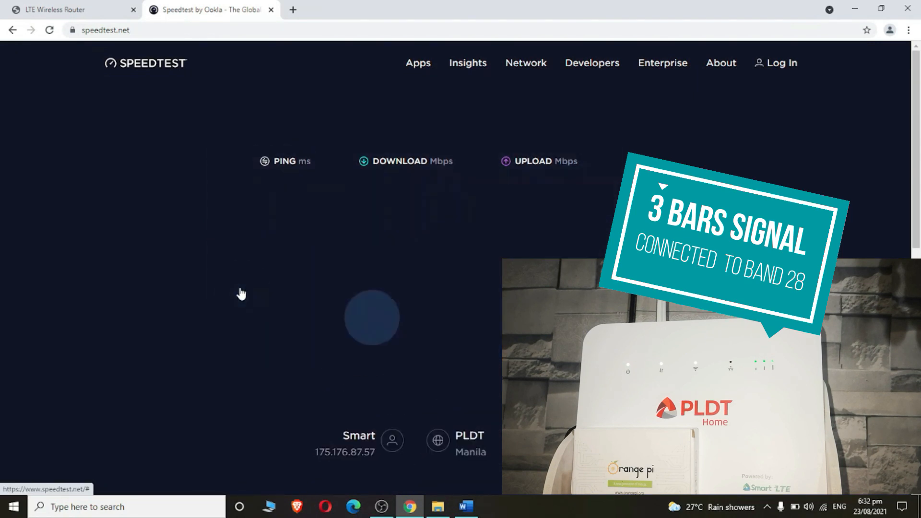
pyautogui.click(371, 318)
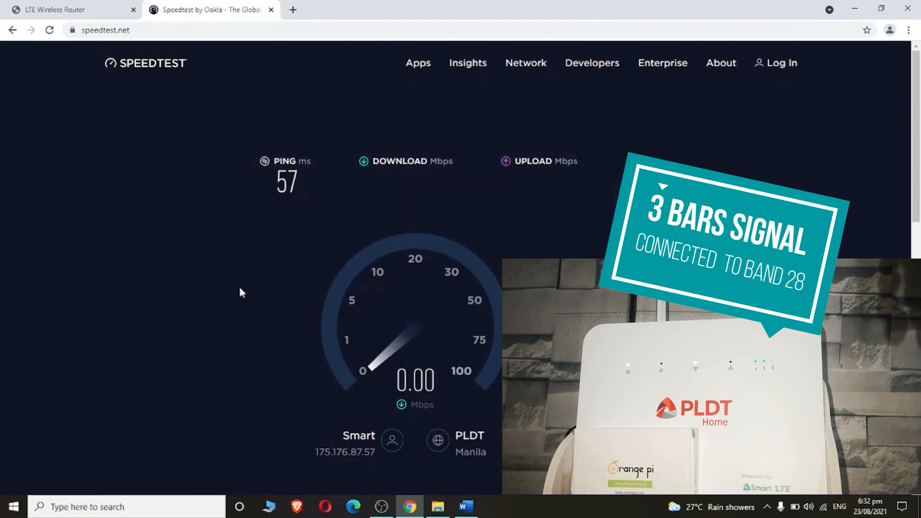